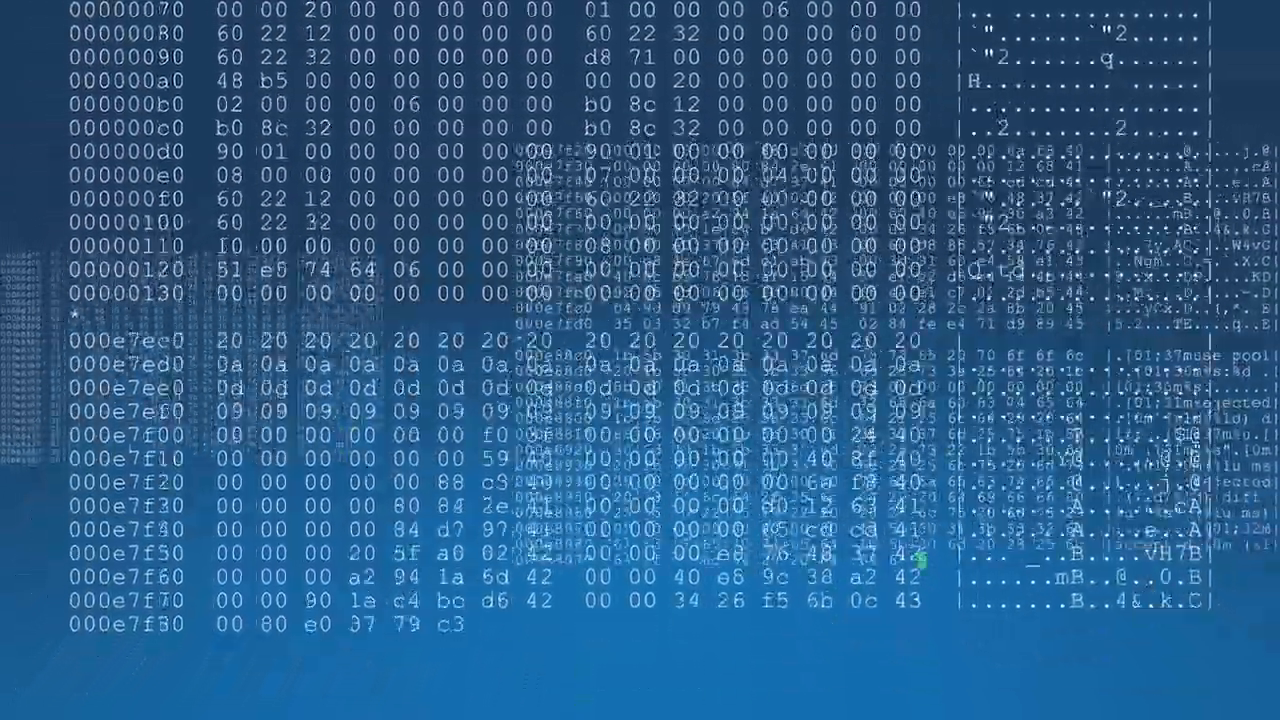
{"action": "scroll", "scroll_direction": "down", "scroll_amount": 3}
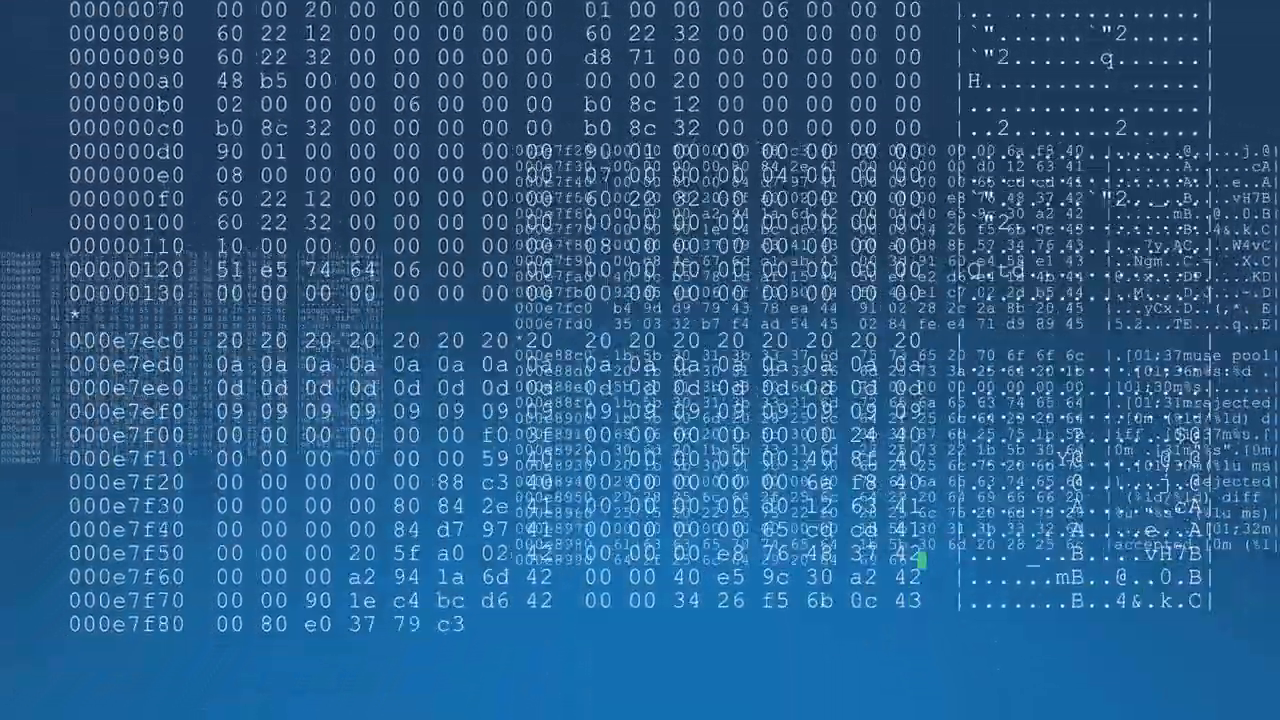
{"action": "scroll", "scroll_direction": "down", "scroll_amount": 3}
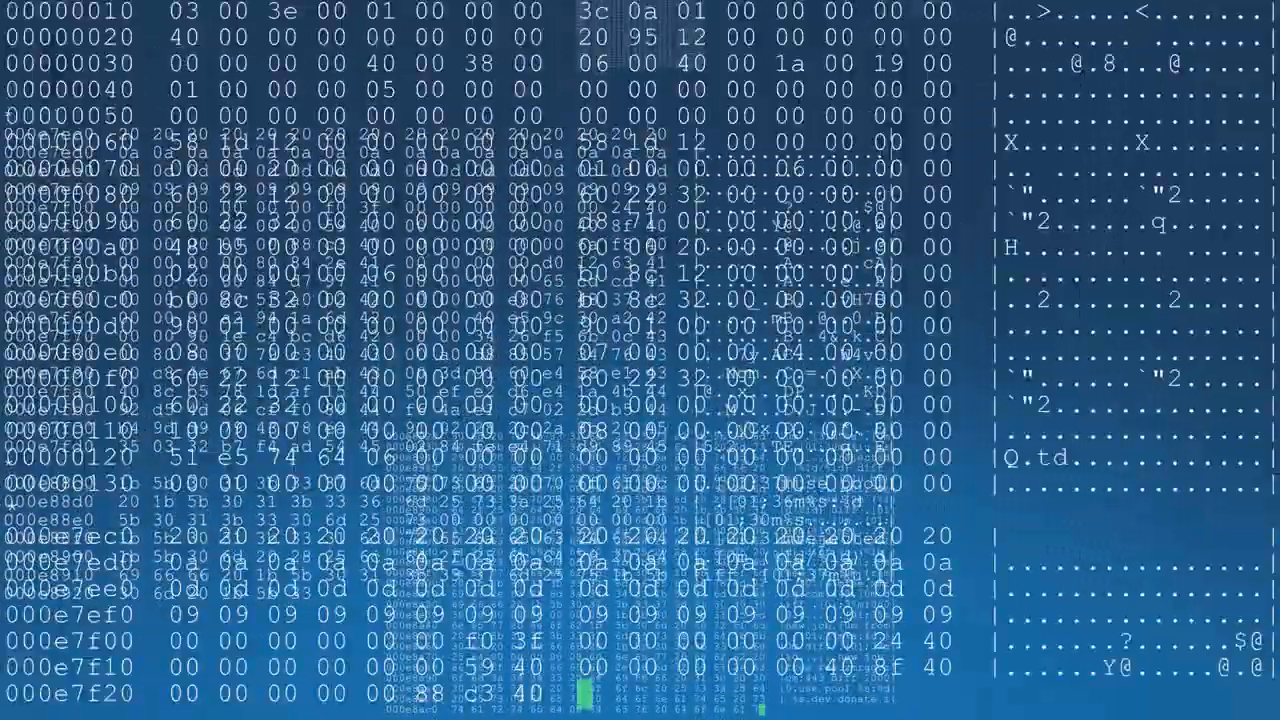
{"action": "scroll", "scroll_direction": "down", "scroll_amount": 3}
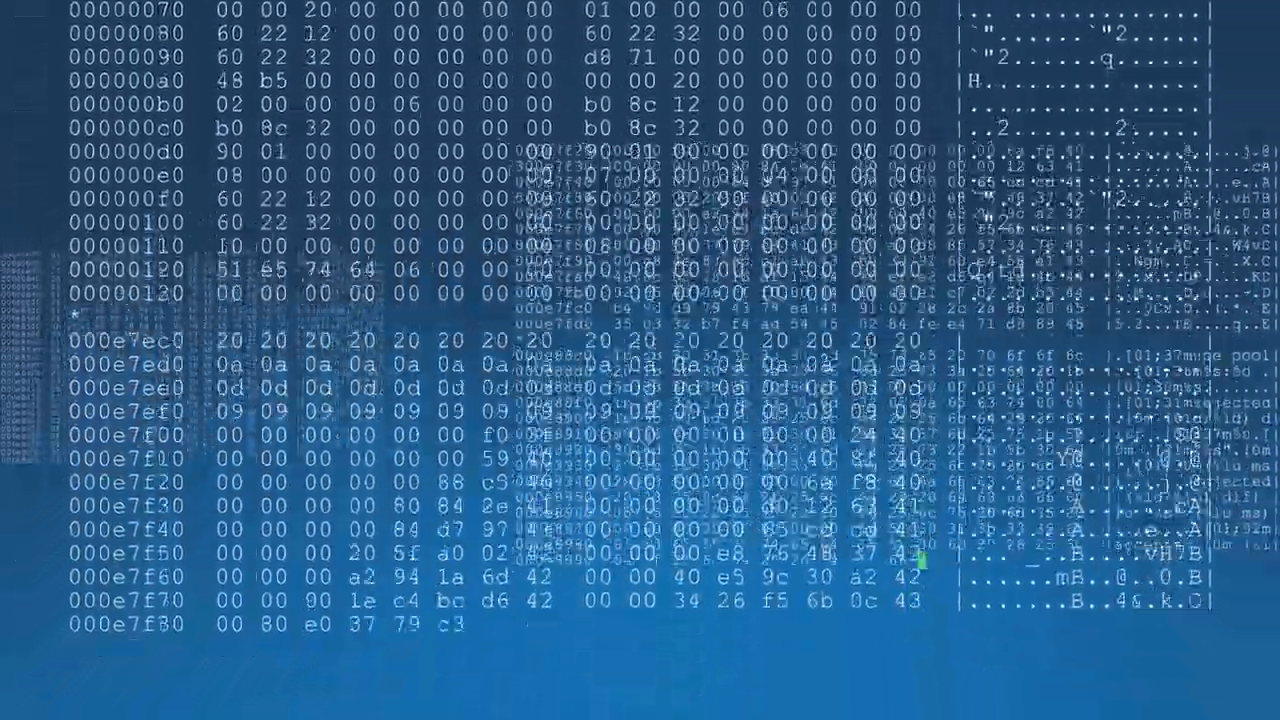
{"action": "scroll", "scroll_direction": "down", "scroll_amount": 3}
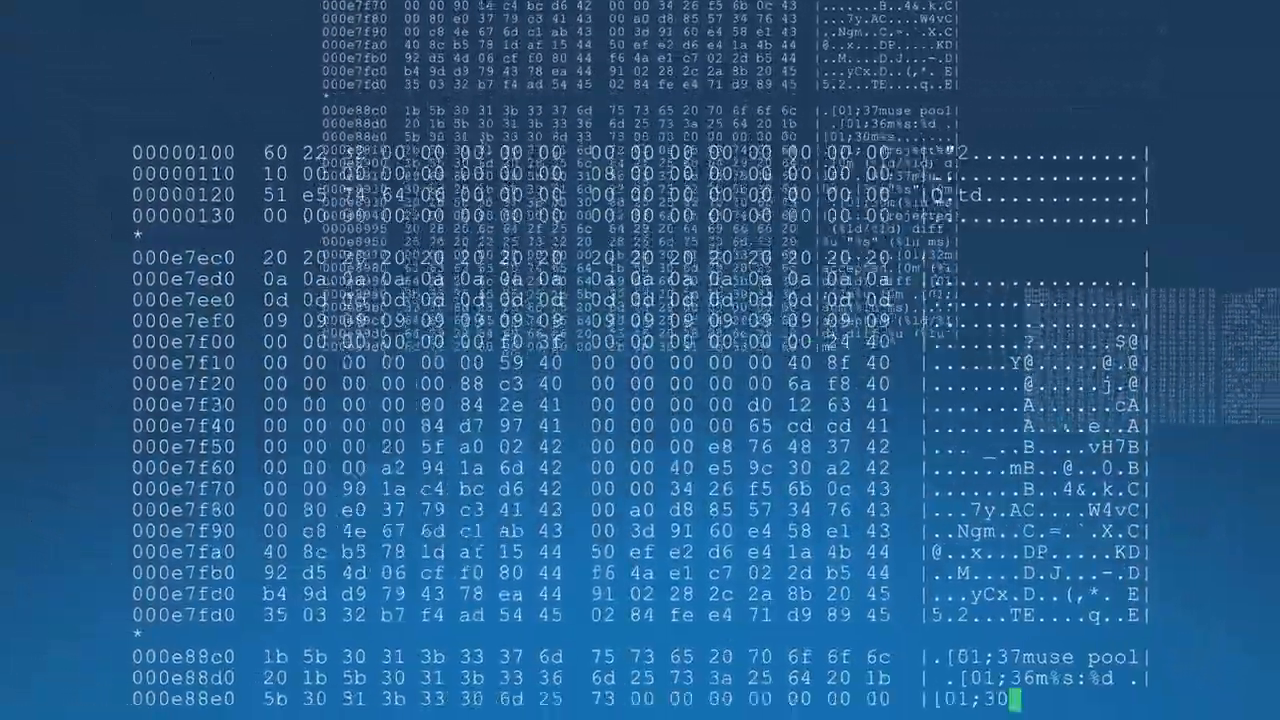